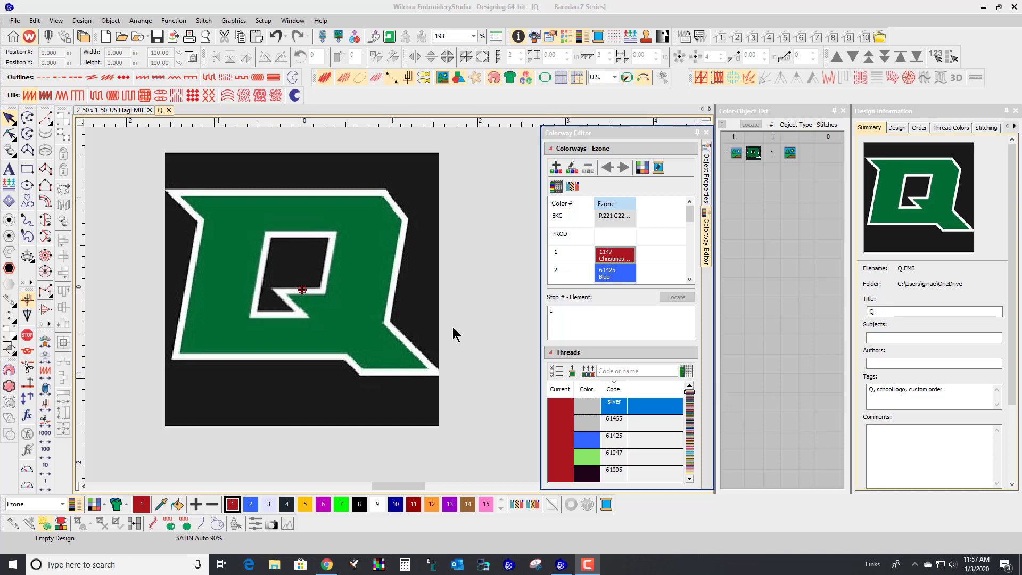
mouse_move(475, 325)
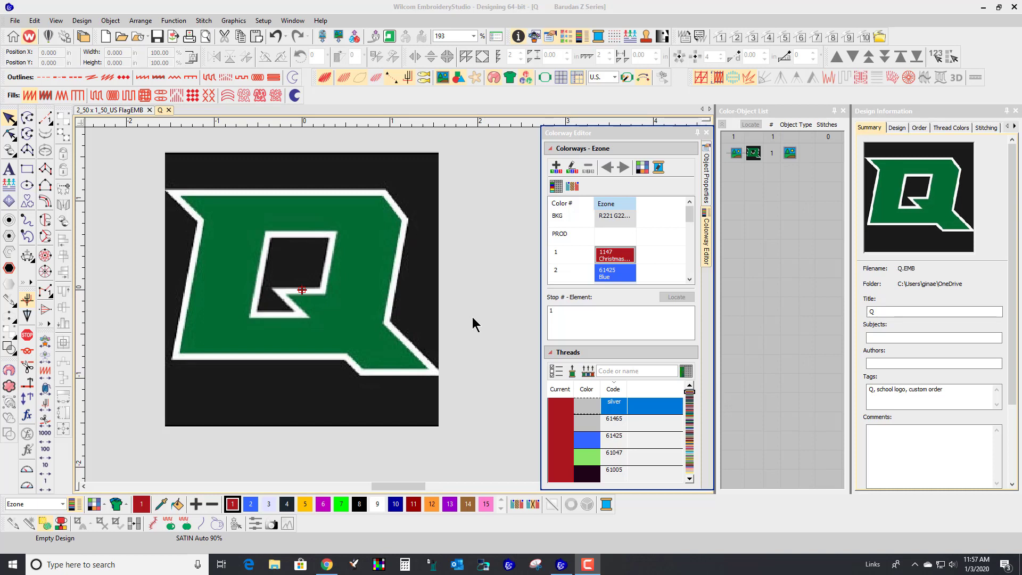
mouse_move(490, 374)
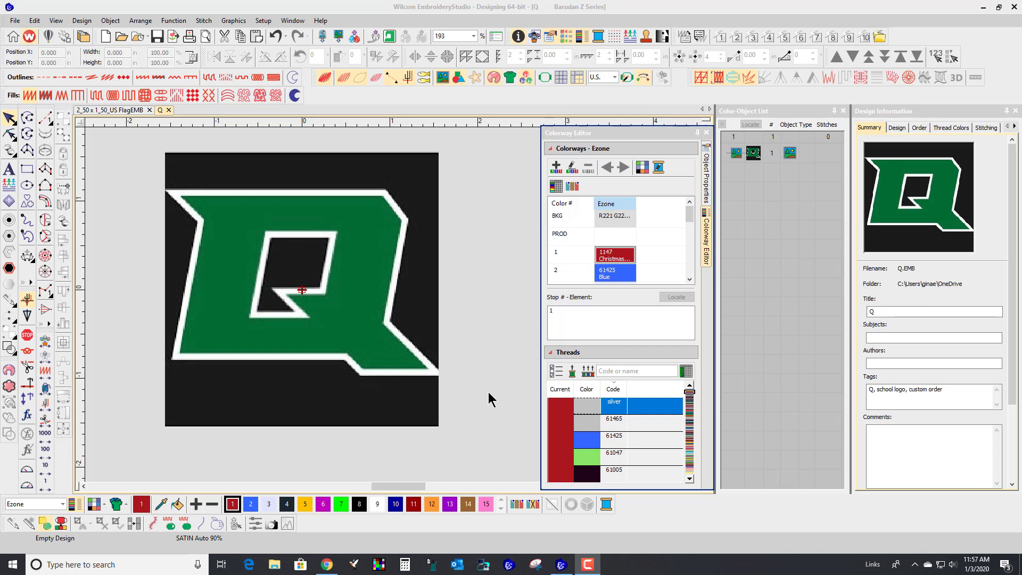
mouse_move(460, 434)
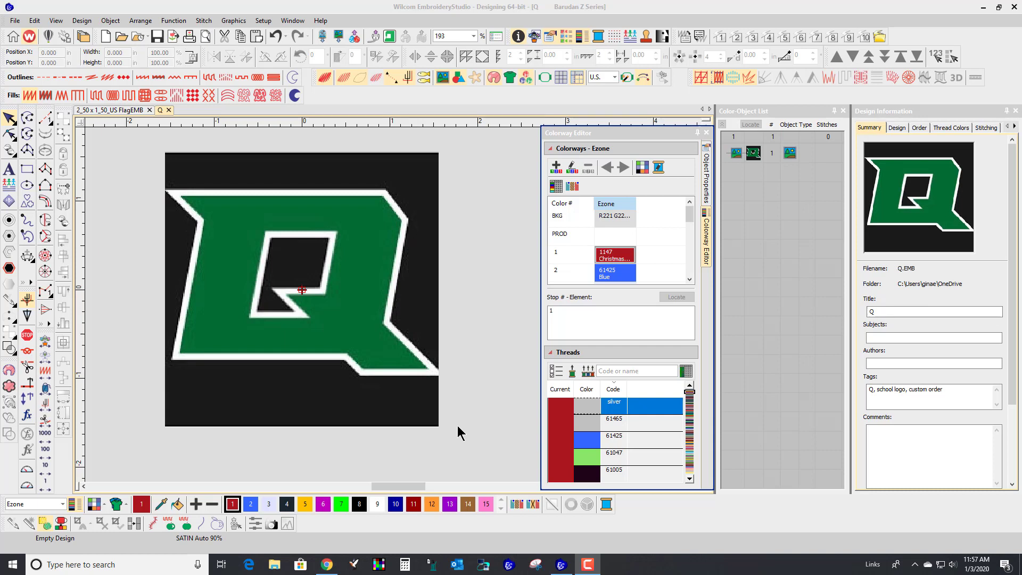
mouse_move(411, 423)
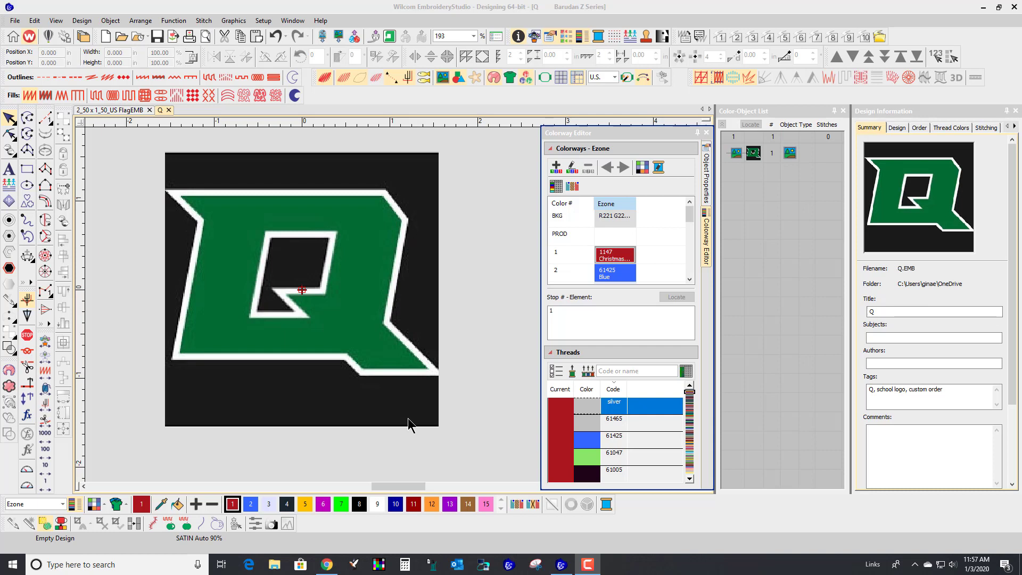
mouse_move(356, 403)
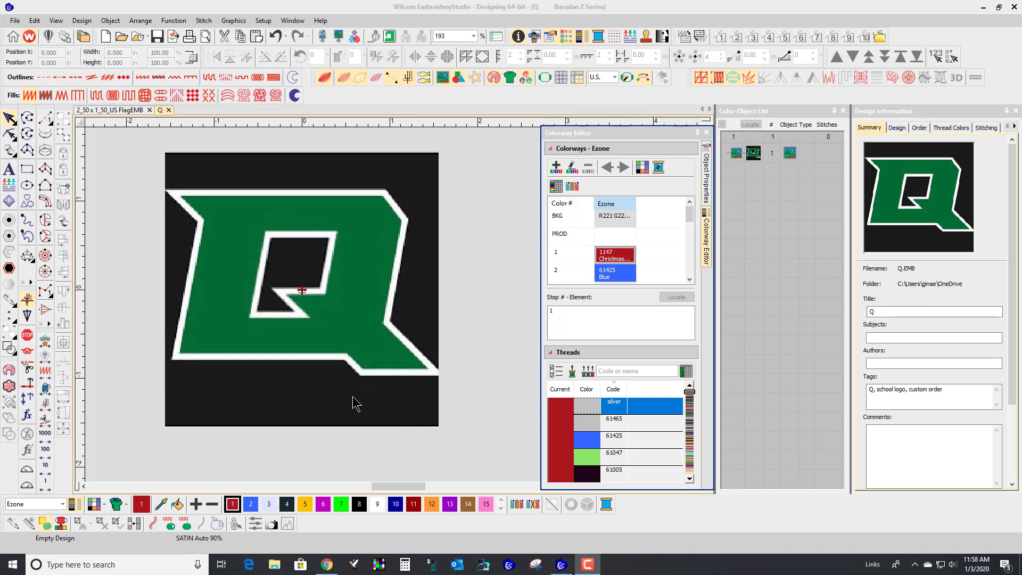
mouse_move(320, 277)
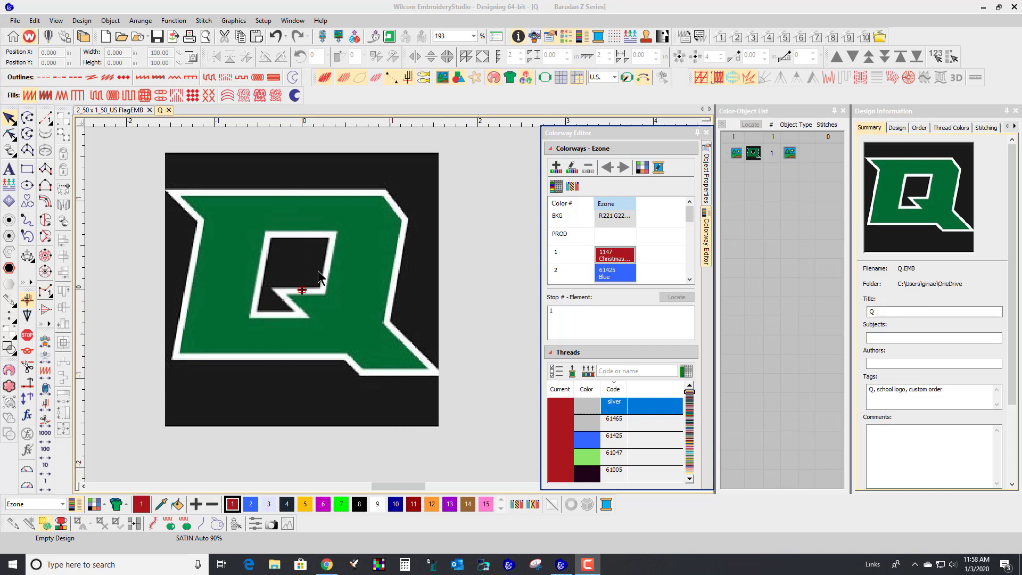
mouse_move(323, 416)
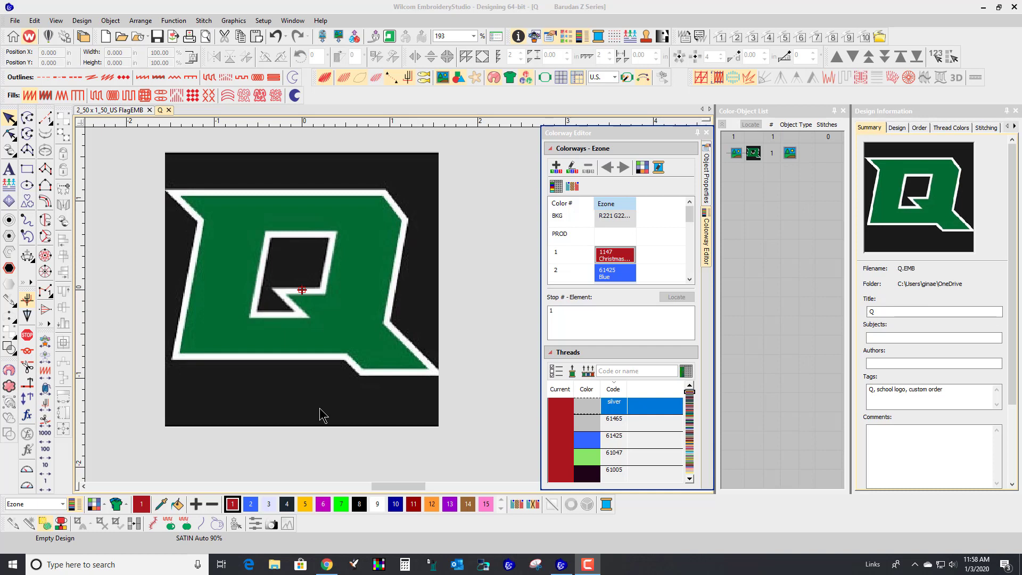
mouse_move(332, 398)
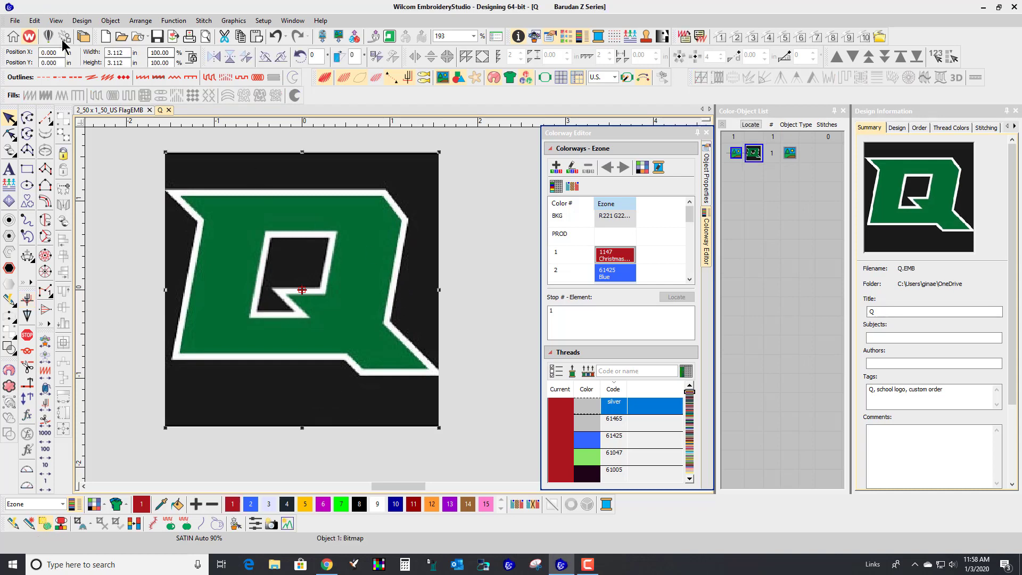
- Start Transform by Reference Line Numerically from the Edit menu for the Q bitmap
click(33, 20)
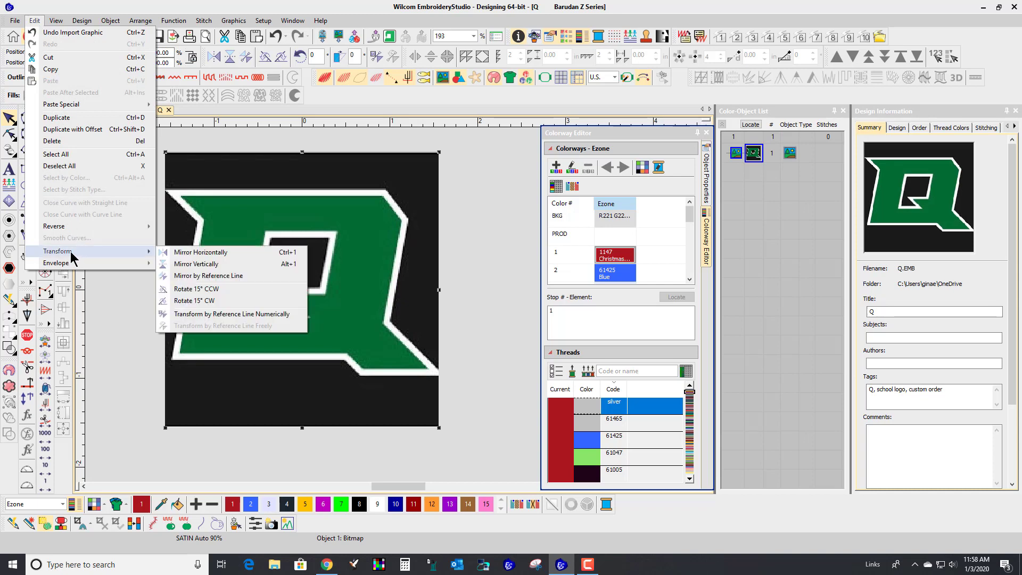
mouse_move(231, 313)
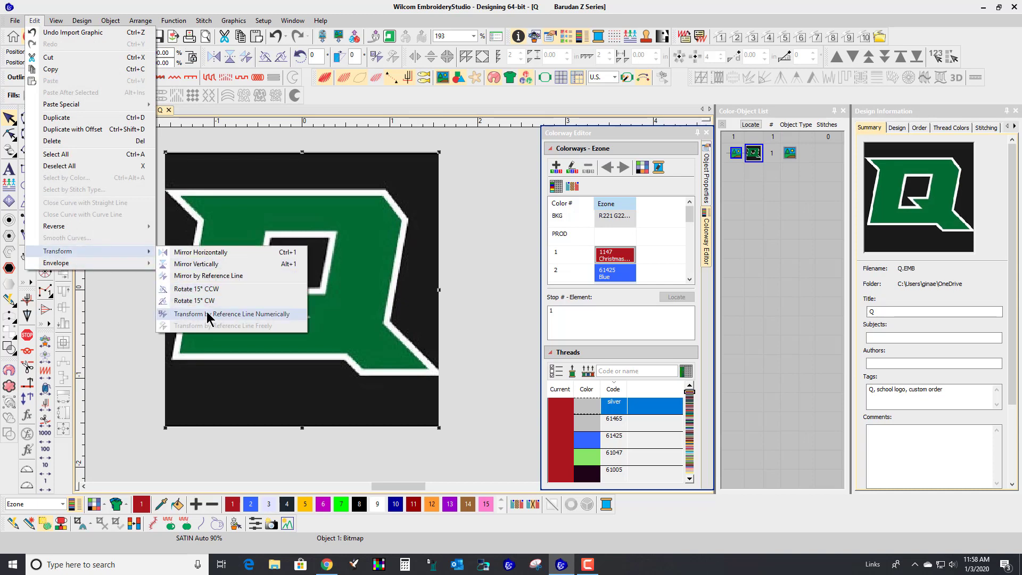
click(233, 313)
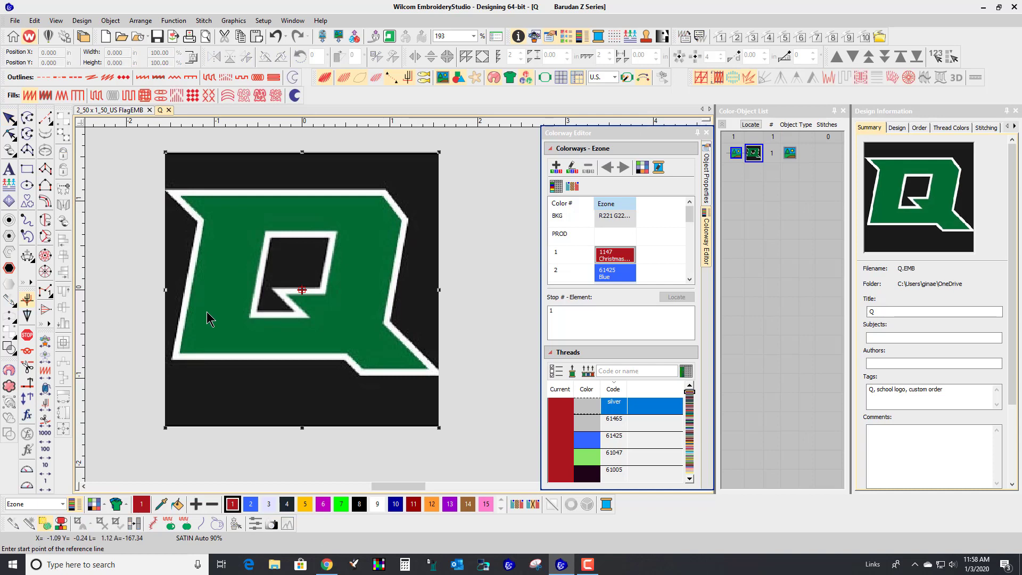
mouse_move(455, 196)
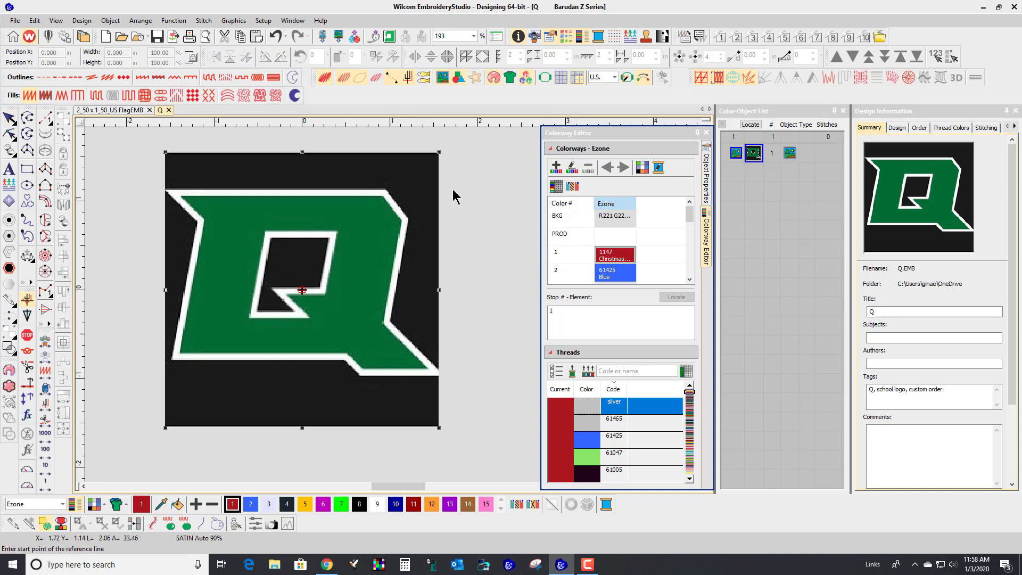
mouse_move(178, 369)
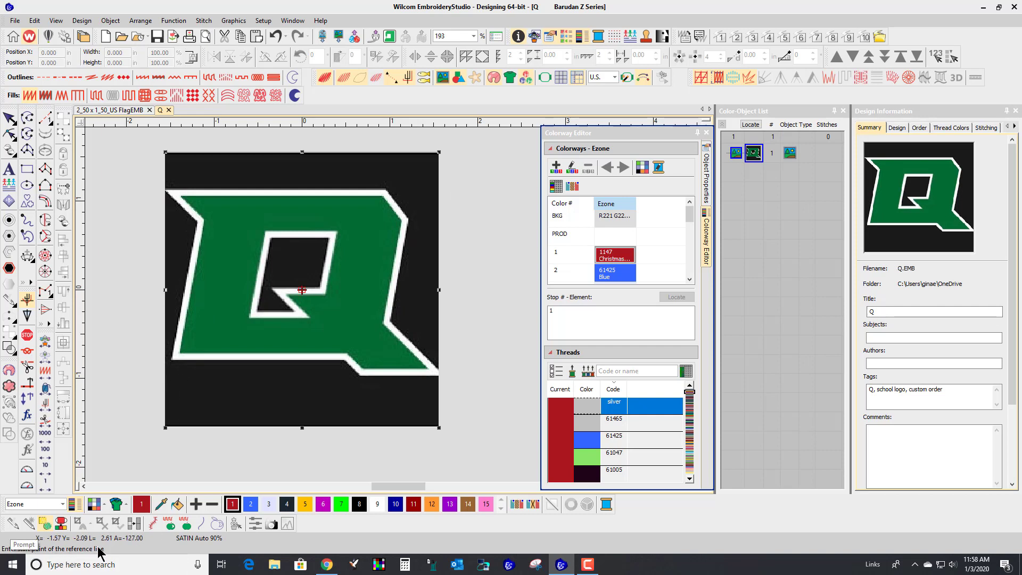
mouse_move(150, 241)
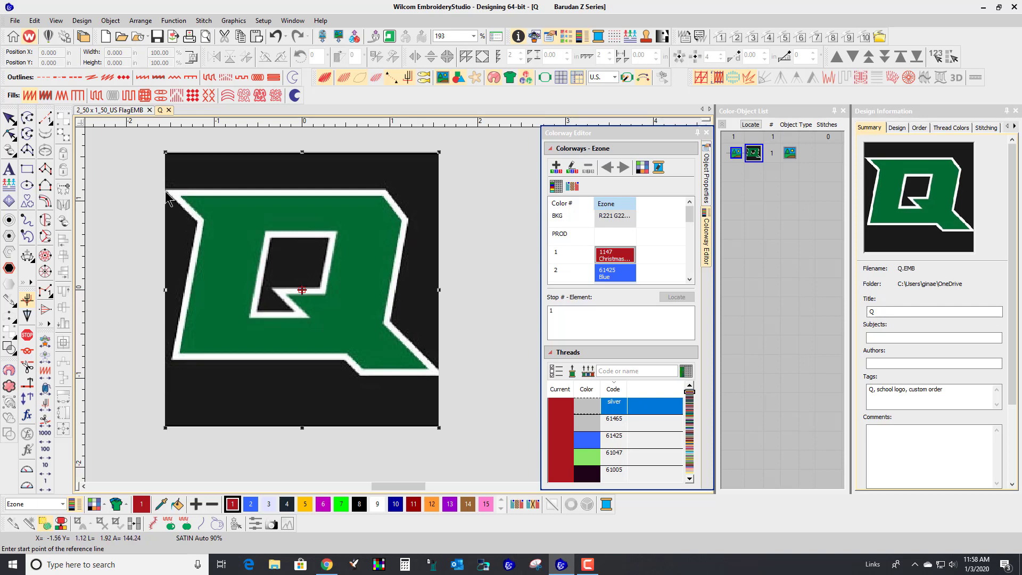
mouse_move(167, 192)
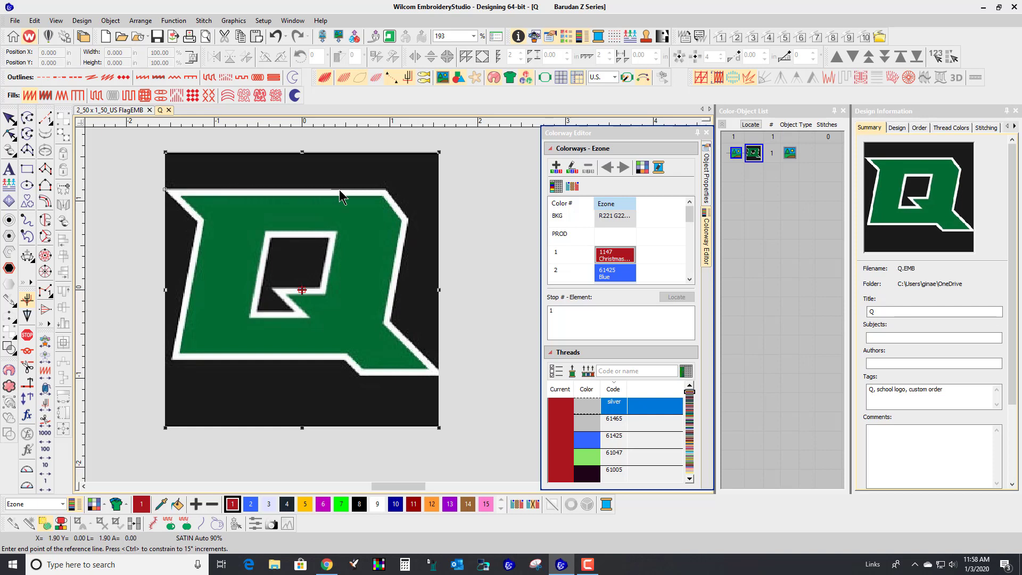
mouse_move(440, 196)
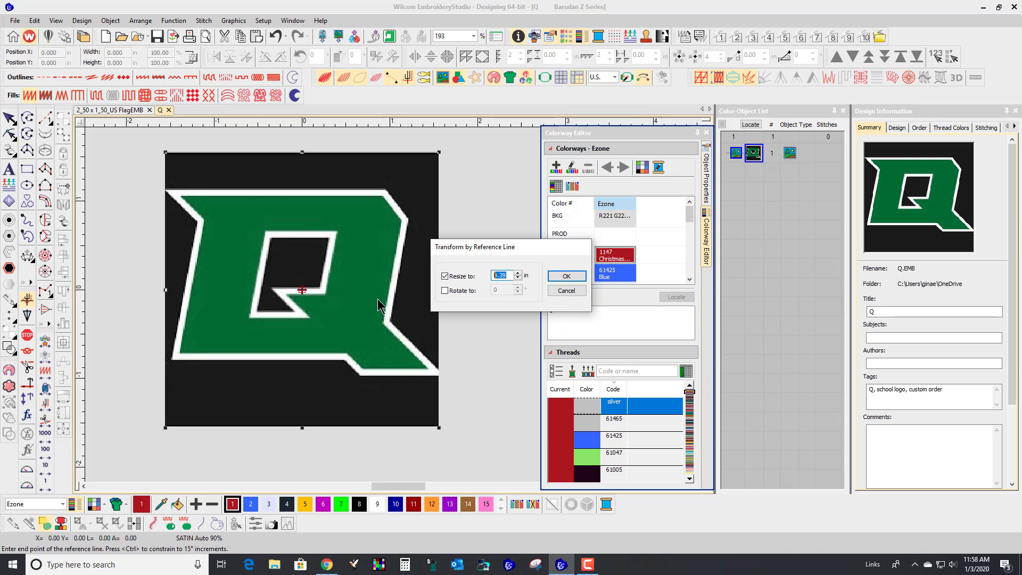
- Resize the Q logo to 2.00 inches along the reference line across its top
text(2.00)
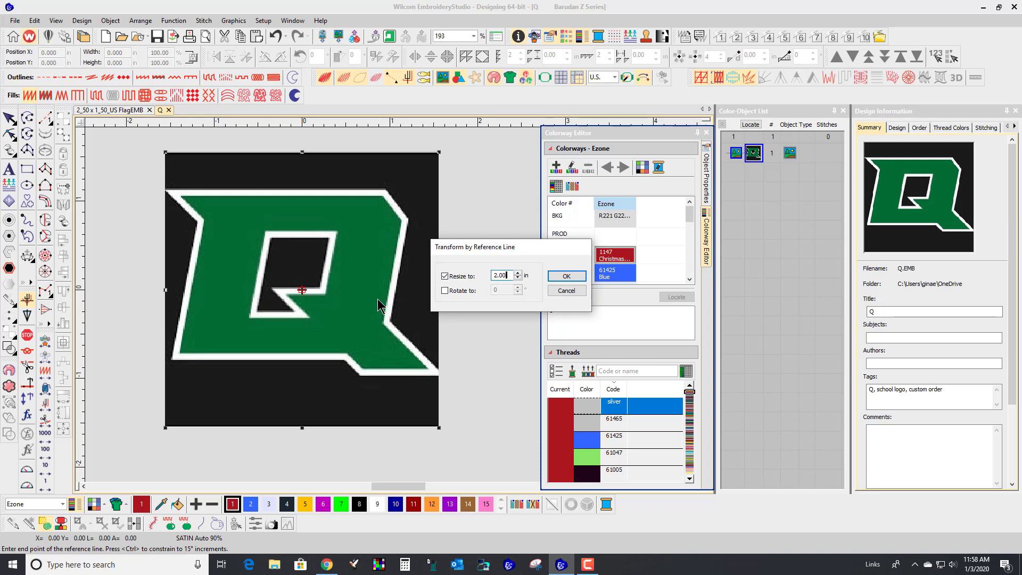
click(564, 276)
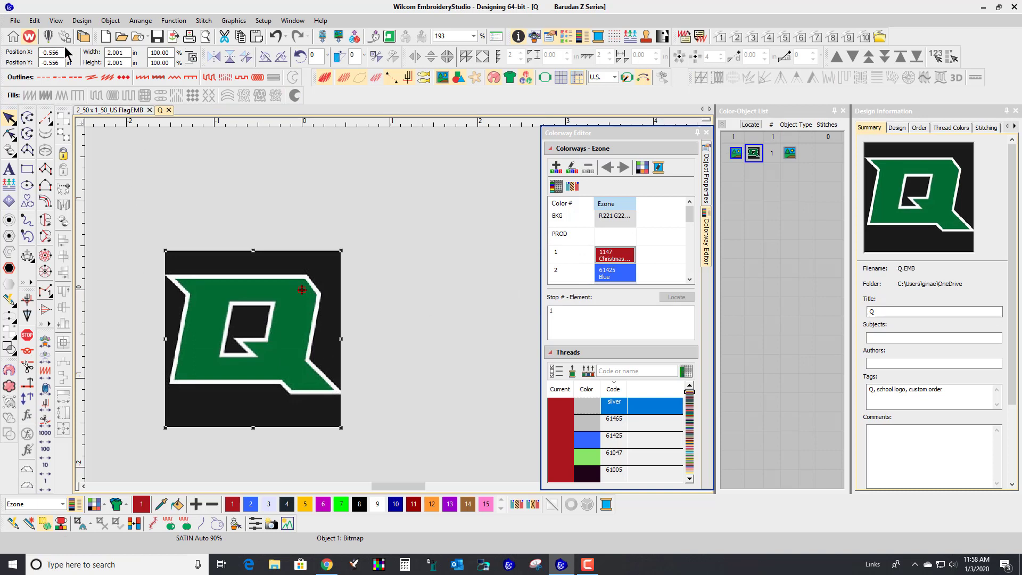
- Select the Position X value on the property bar to reset it to 0.000
triple_click(48, 52)
text(0.000)
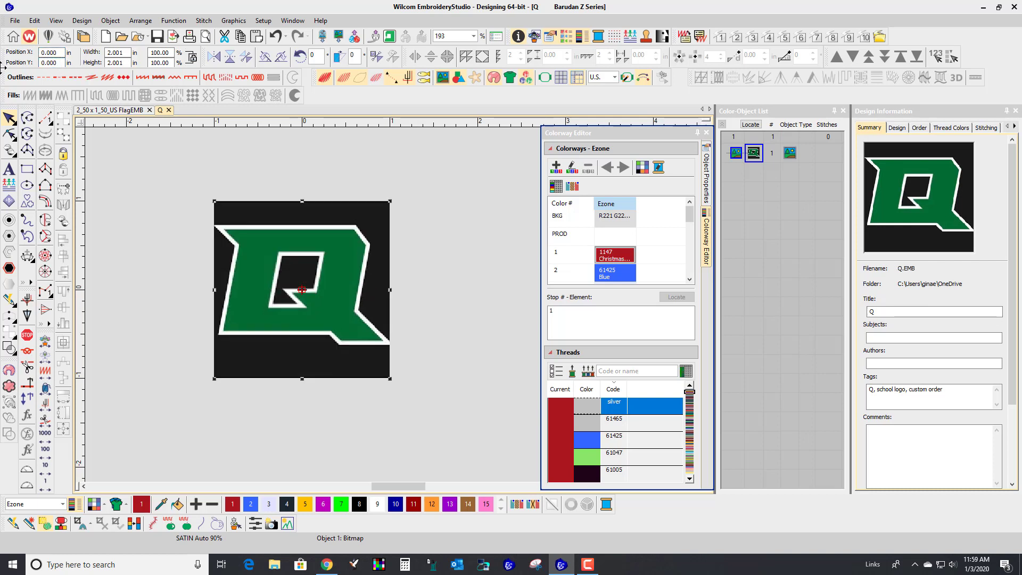
mouse_move(265, 232)
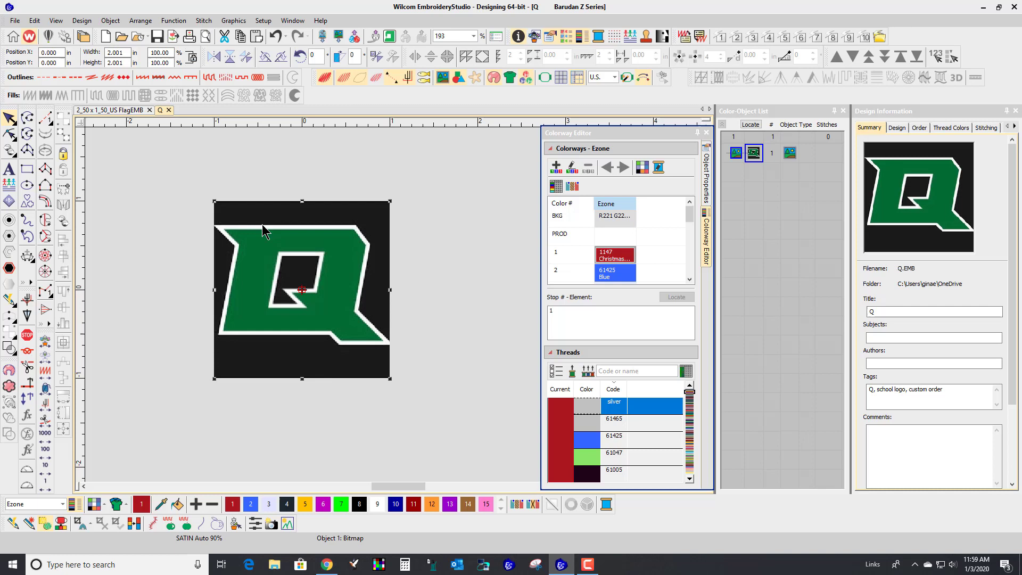
mouse_move(277, 240)
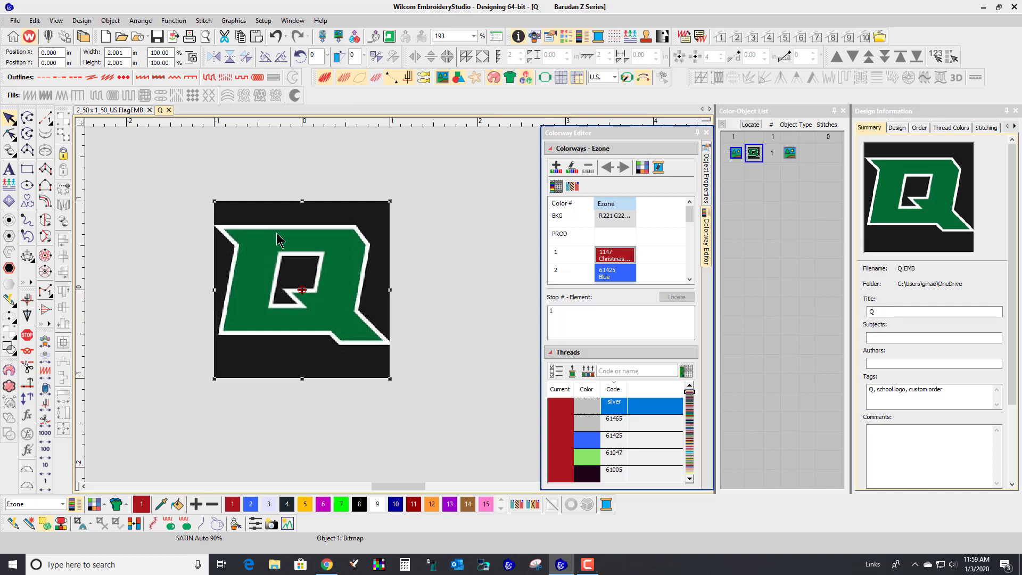